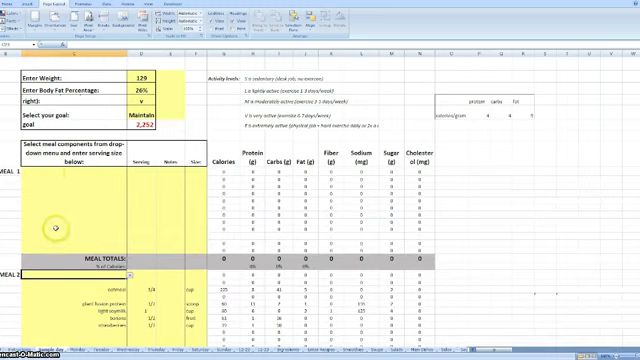
mouse_move(103, 201)
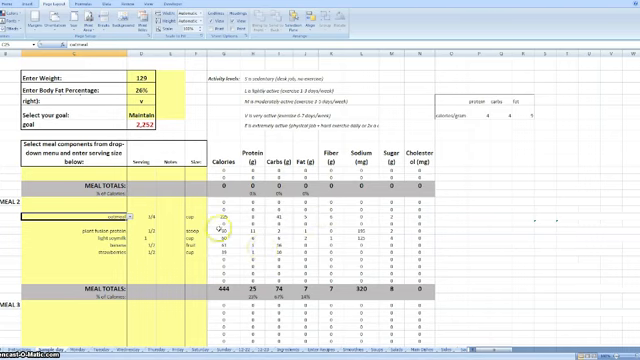
Scroll to the Lentil Tacos (6) recipe on Enter Recipes and select its dry lentils ingredient
scroll(down, 3)
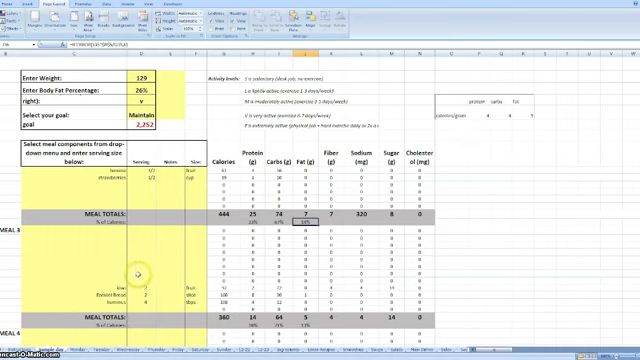
scroll(down, 3)
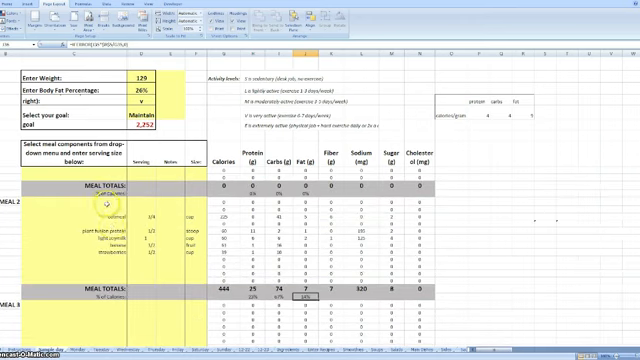
scroll(down, 3)
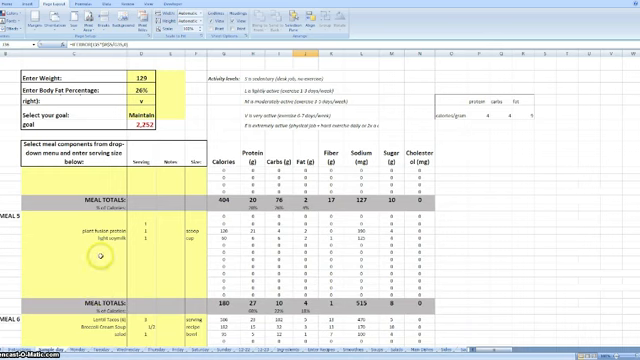
scroll(down, 3)
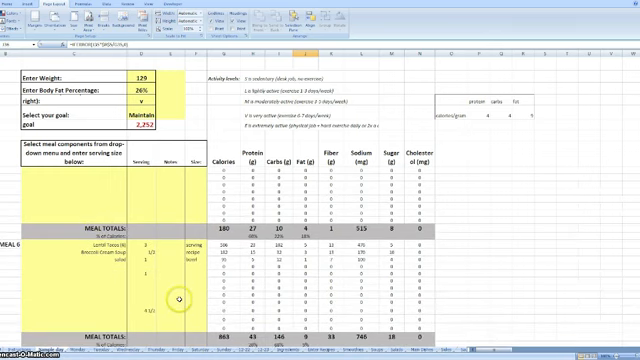
scroll(down, 3)
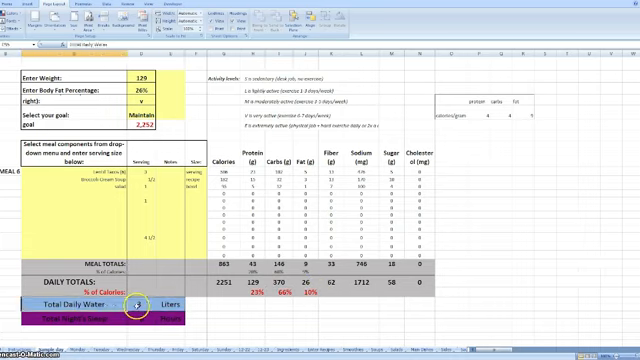
click(166, 306)
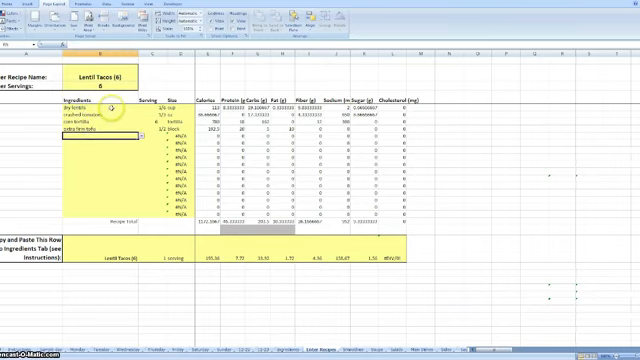
click(118, 104)
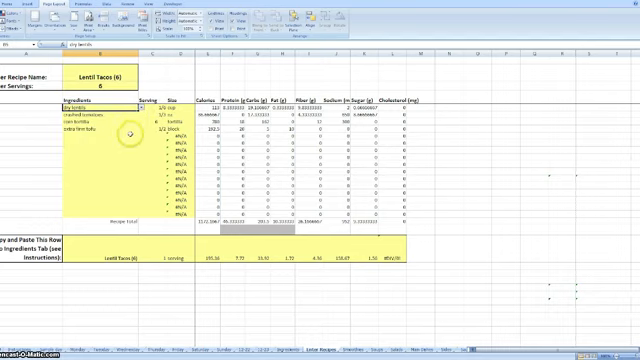
mouse_move(113, 136)
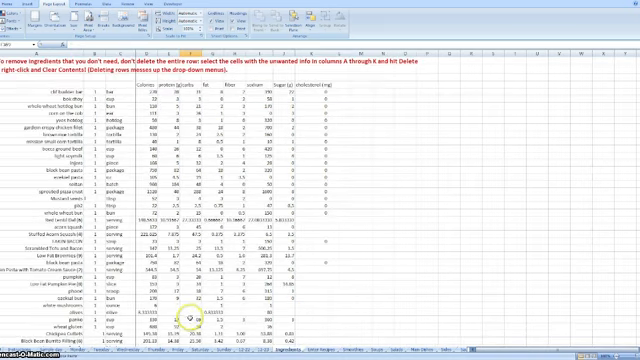
Scroll down the Ingredients list of foods with calories and nutrients
scroll(down, 3)
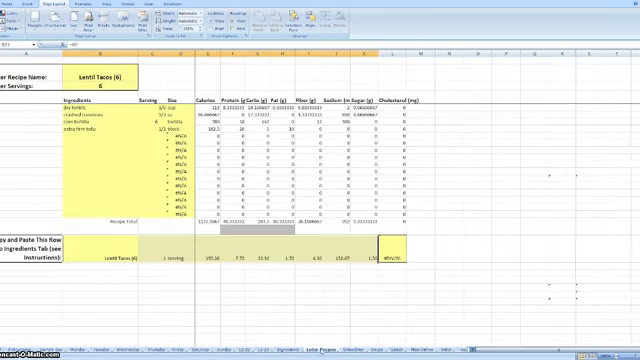
mouse_move(381, 327)
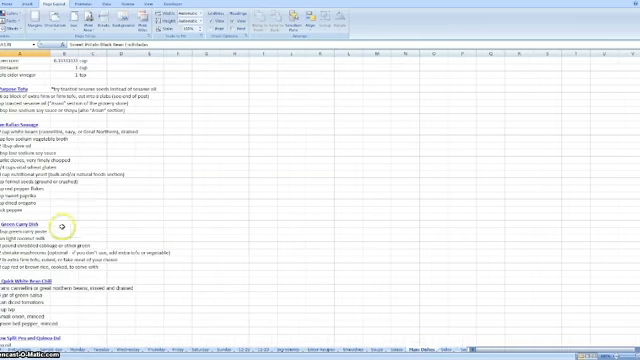
mouse_move(325, 299)
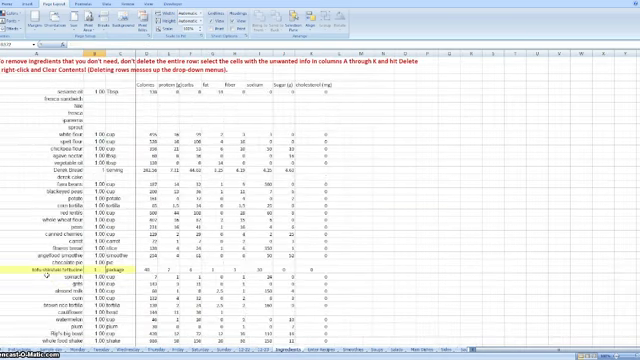
Scroll down and back up while reviewing the recipe, main dish and ingredient sheets
scroll(down, 3)
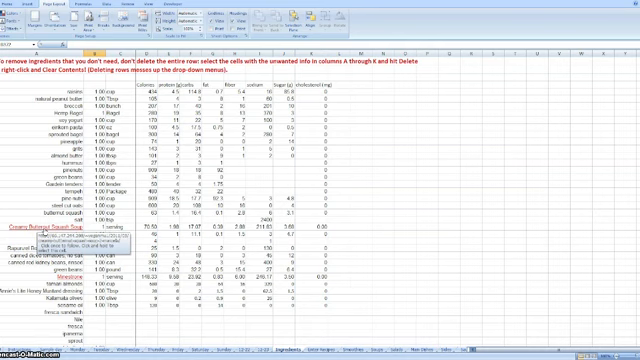
scroll(up, 3)
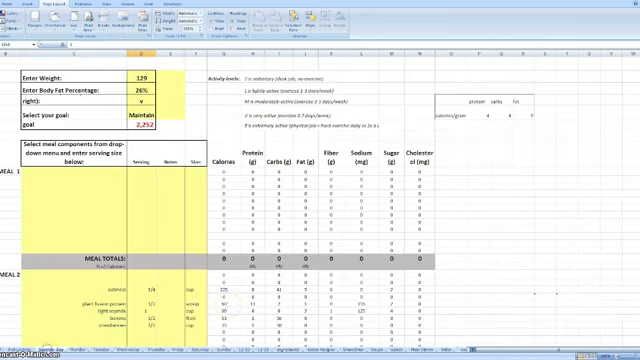
mouse_move(128, 243)
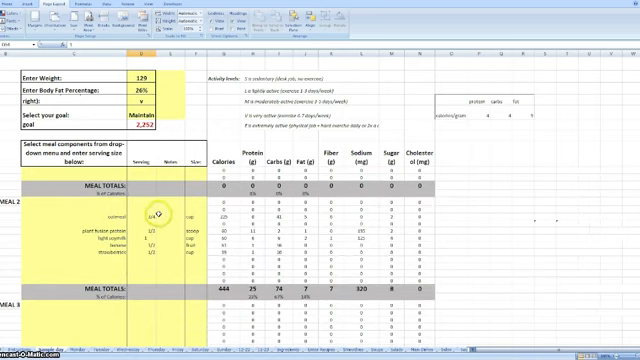
scroll(down, 3)
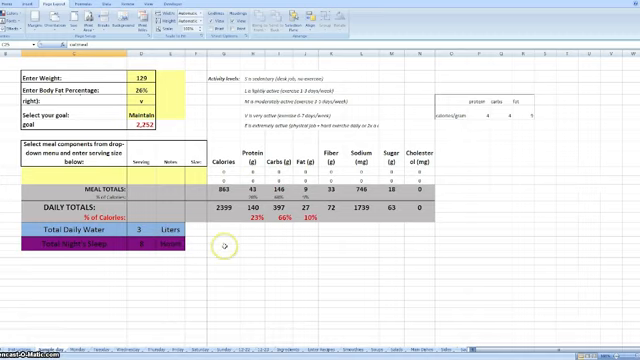
scroll(down, 3)
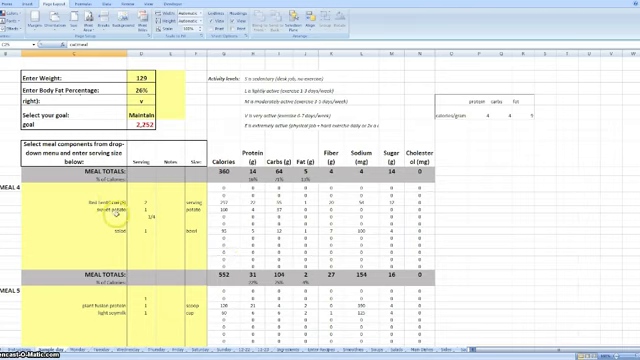
scroll(down, 3)
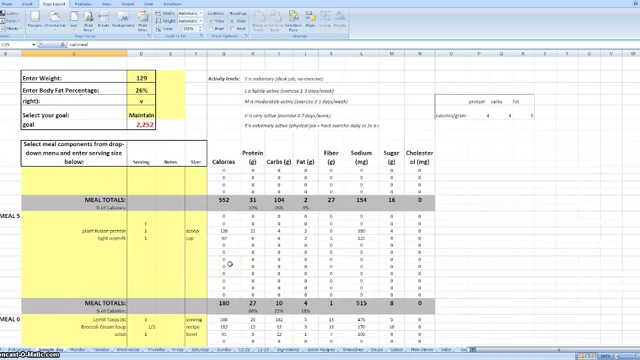
scroll(down, 3)
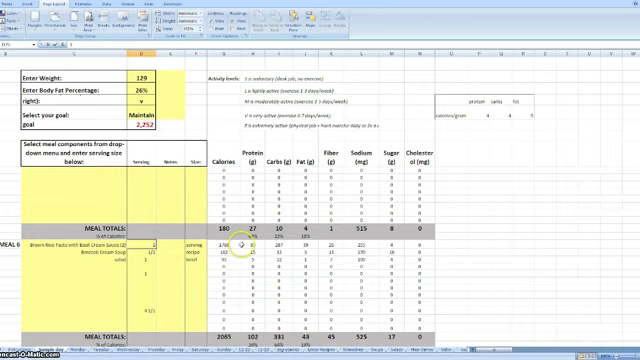
Scroll down the Sample day planner to Meal 6's lentil tacos entry
scroll(down, 3)
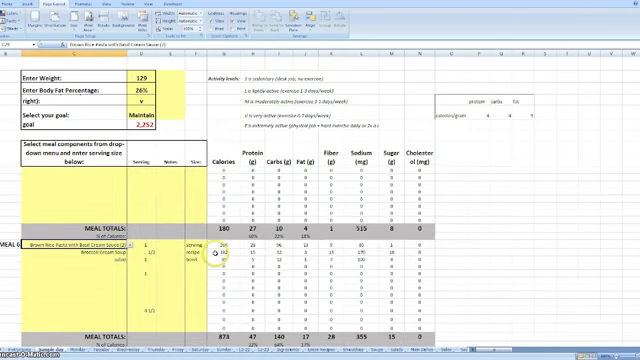
scroll(down, 3)
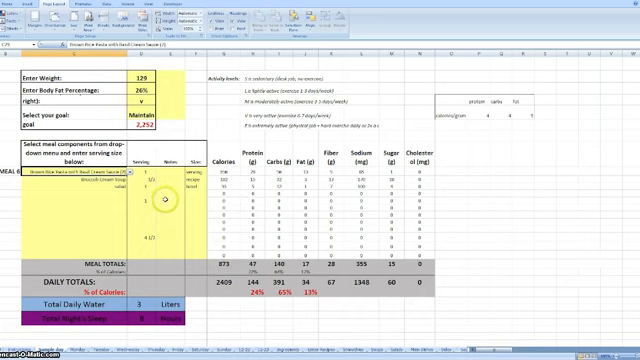
scroll(down, 3)
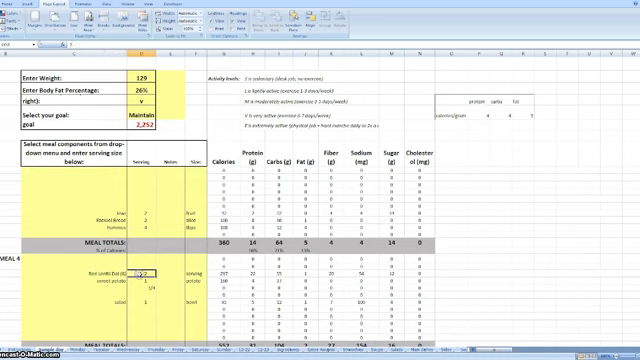
scroll(down, 3)
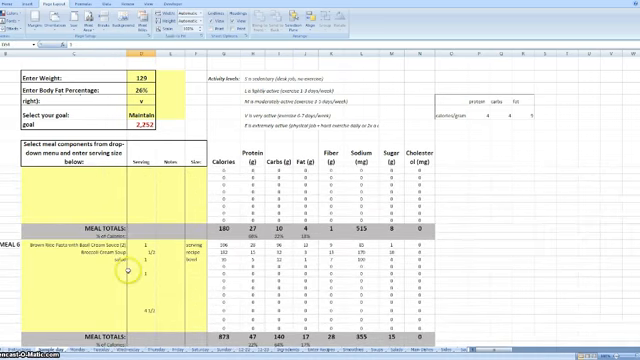
scroll(down, 3)
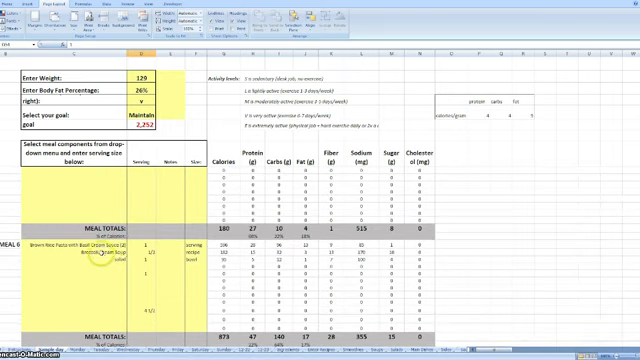
scroll(down, 3)
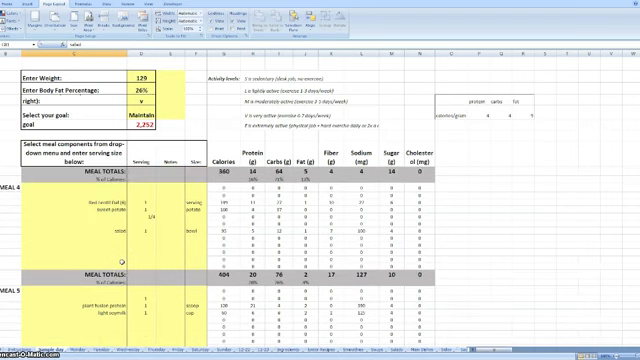
Scroll down the day planner sheets, ending on Meal 4 (572) and Meal 5 (301) totals
scroll(down, 3)
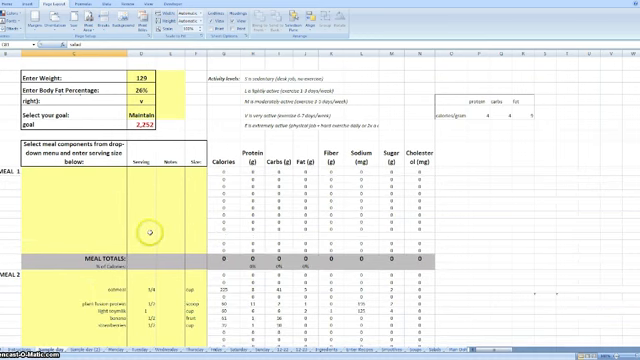
mouse_move(261, 320)
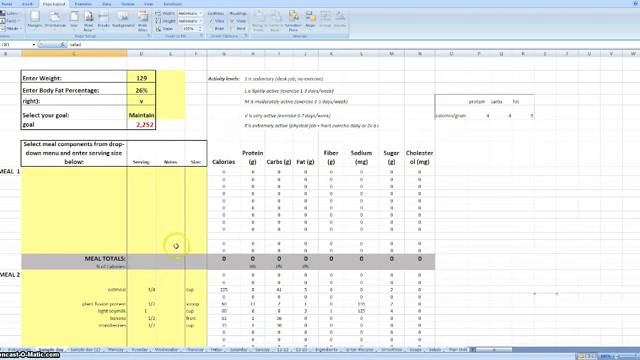
scroll(down, 3)
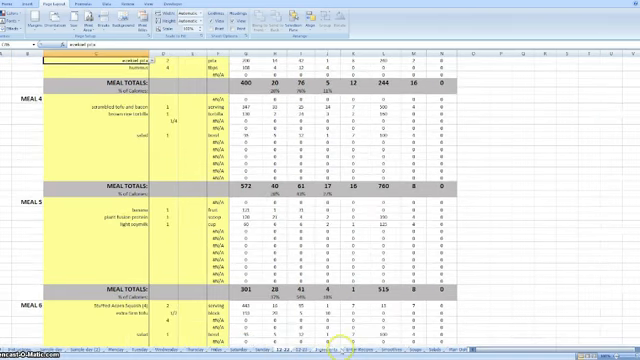